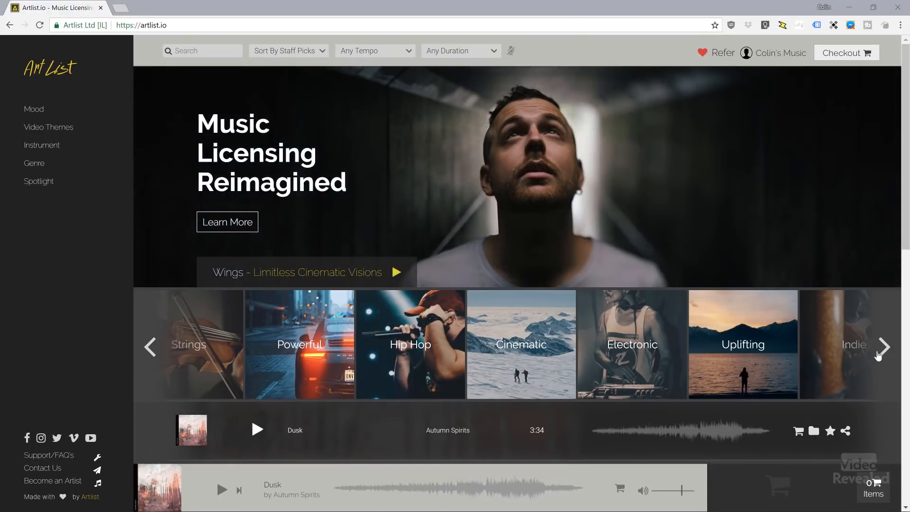
{"action": "mouse_move", "coordinate": [33, 231]}
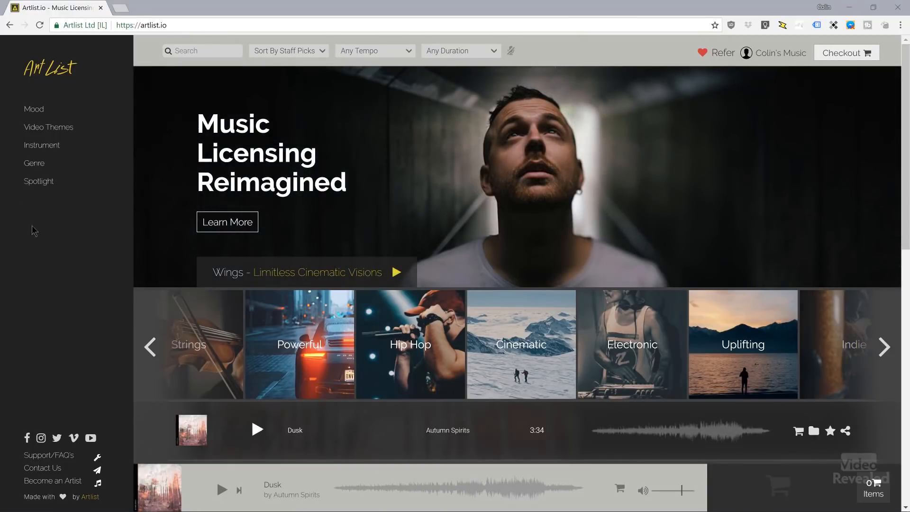
{"action": "mouse_move", "coordinate": [46, 247]}
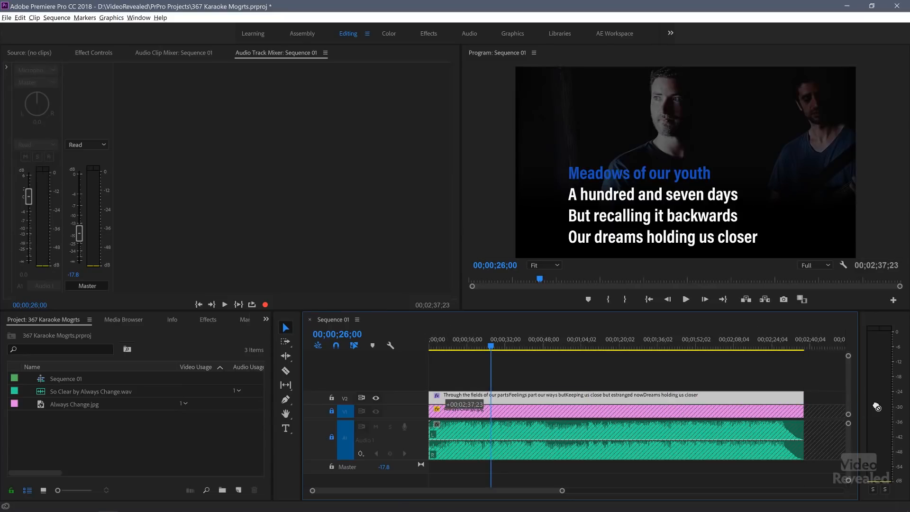
{"action": "mouse_move", "coordinate": [693, 403]}
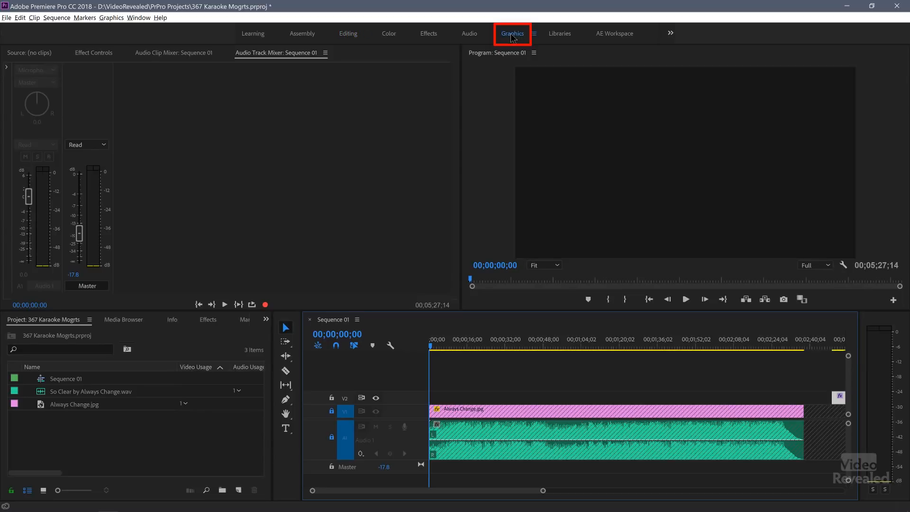
Try the Graphics workspace, return to Editing, and show the Effect Controls panel.
{"action": "left_click", "coordinate": [512, 34]}
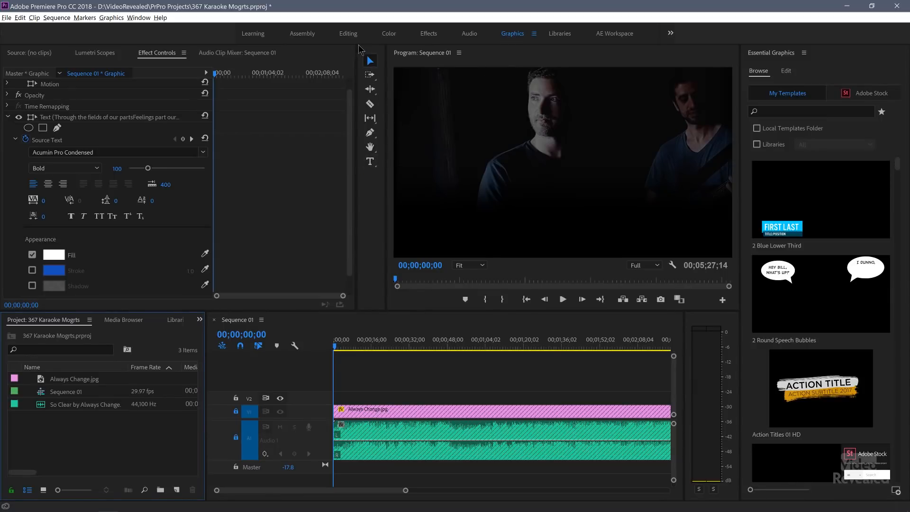
{"action": "left_click", "coordinate": [348, 33]}
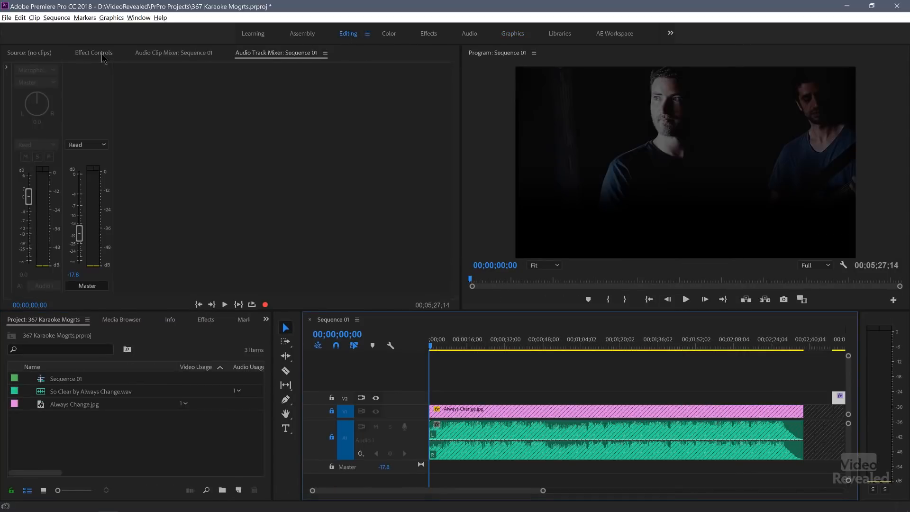
{"action": "left_click", "coordinate": [94, 52]}
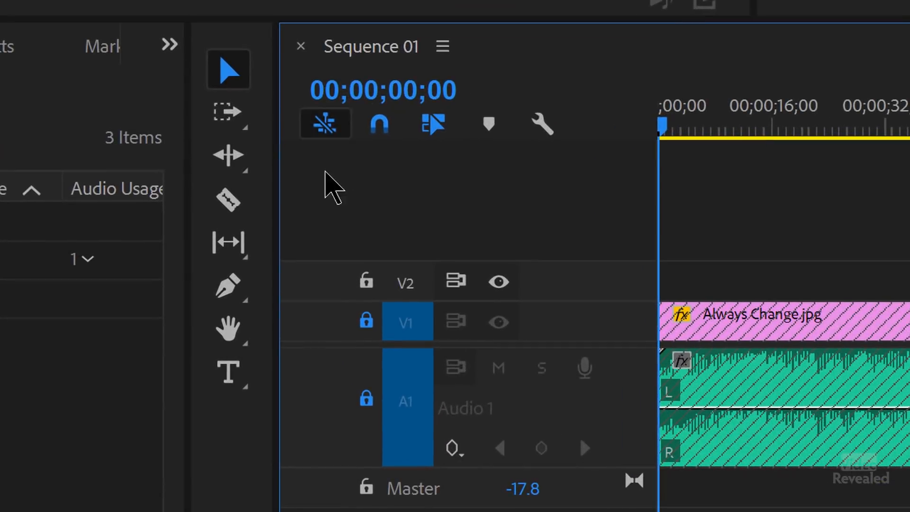
Select the Type tool for adding lyric text over the photo.
{"action": "left_click", "coordinate": [228, 373]}
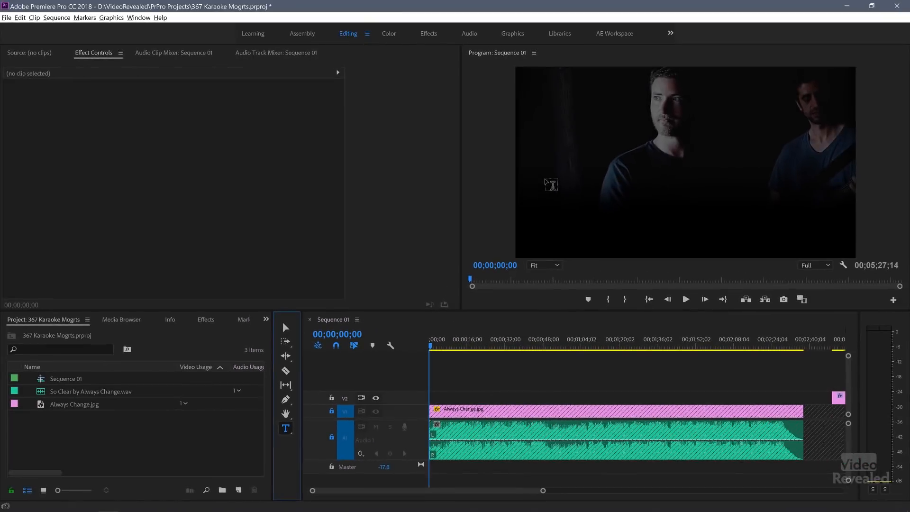
{"action": "mouse_move", "coordinate": [551, 176]}
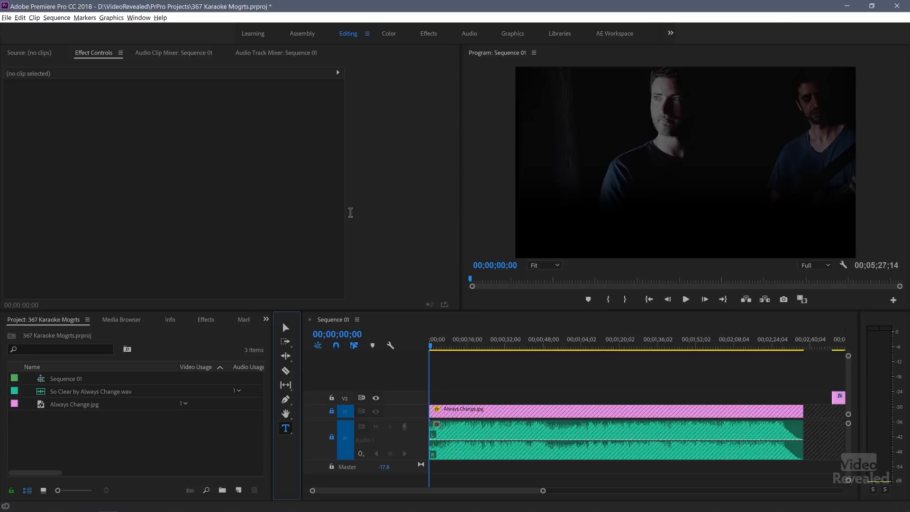
{"action": "mouse_move", "coordinate": [546, 188]}
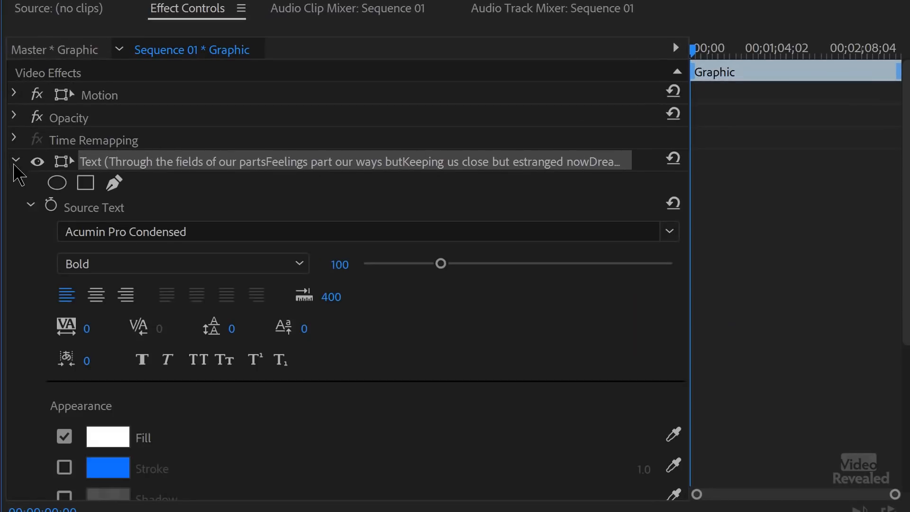
{"action": "mouse_move", "coordinate": [50, 223]}
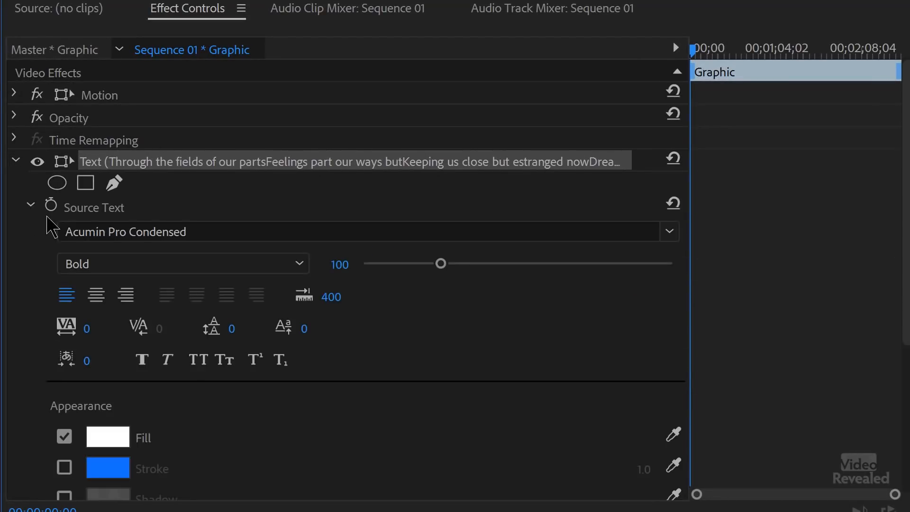
{"action": "left_click", "coordinate": [52, 207]}
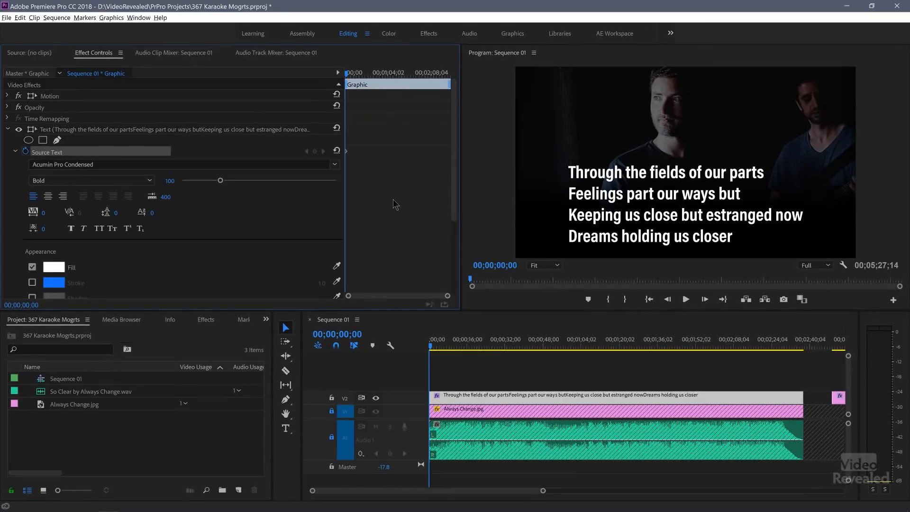
{"action": "mouse_move", "coordinate": [537, 205]}
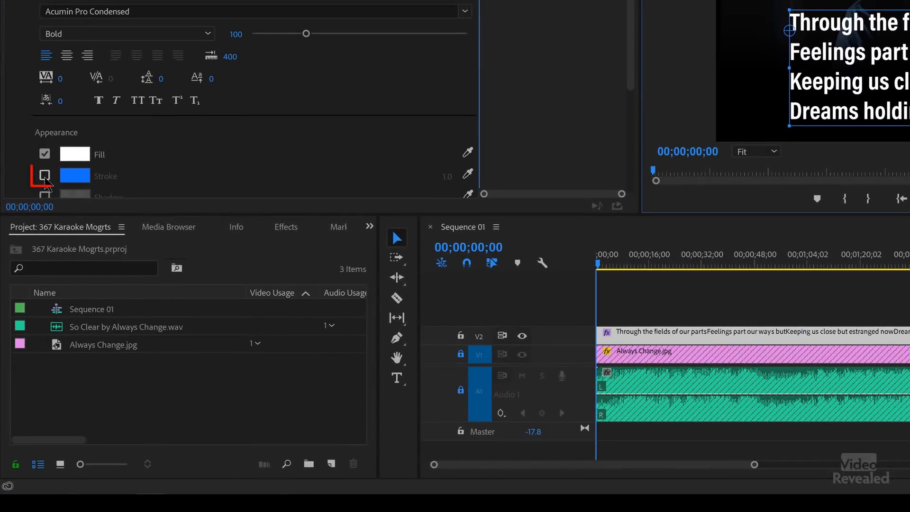
Enable a stroke on the lyrics and darken its colour to 144EB8.
{"action": "left_click", "coordinate": [75, 176]}
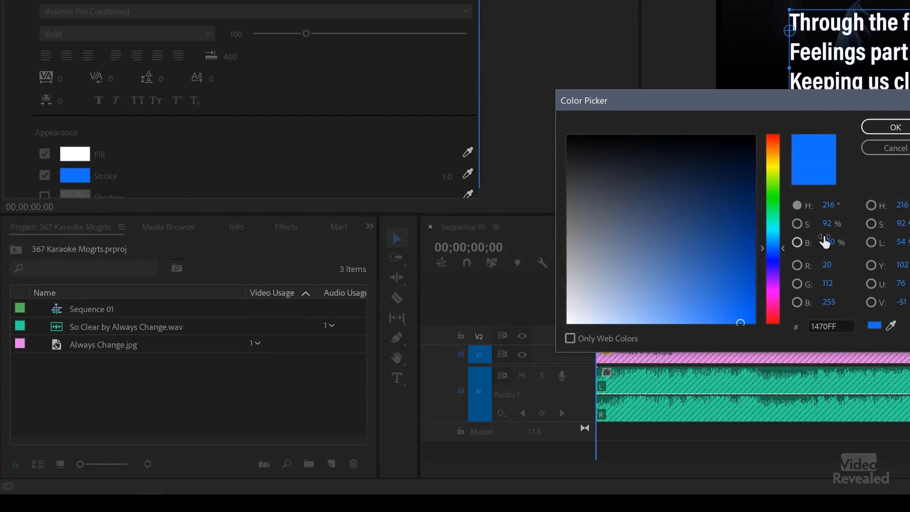
{"action": "triple_click", "coordinate": [827, 204]}
{"action": "type", "text": "218"}
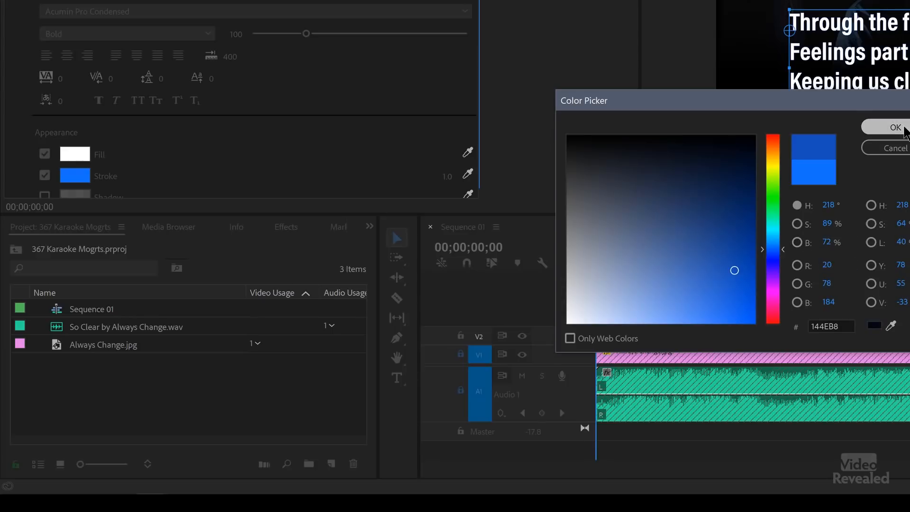
{"action": "left_click", "coordinate": [896, 127]}
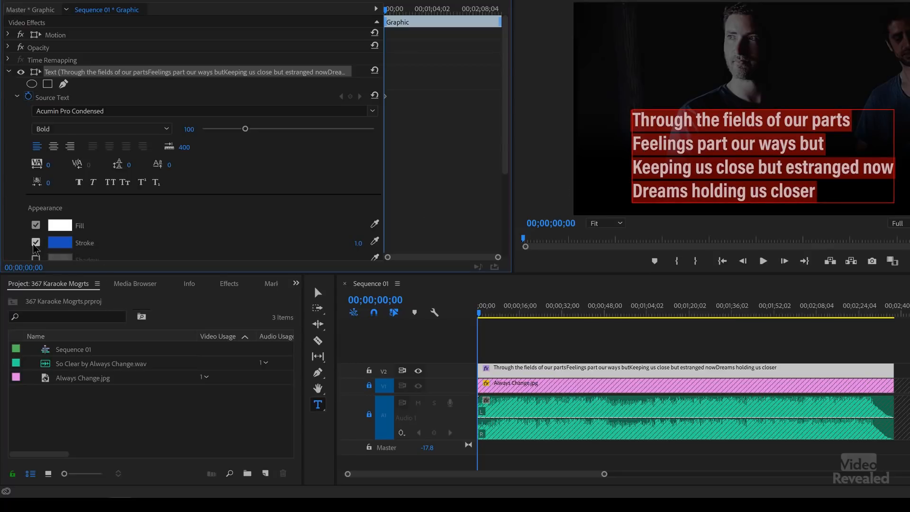
Turn the stroke off and select the word 'Through' at 00;00;07;15.
{"action": "left_click", "coordinate": [35, 242]}
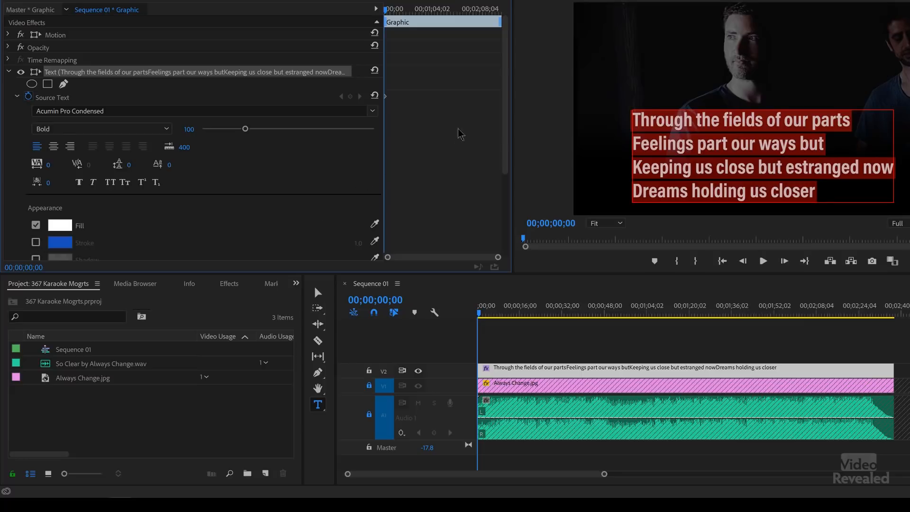
{"action": "mouse_move", "coordinate": [420, 143]}
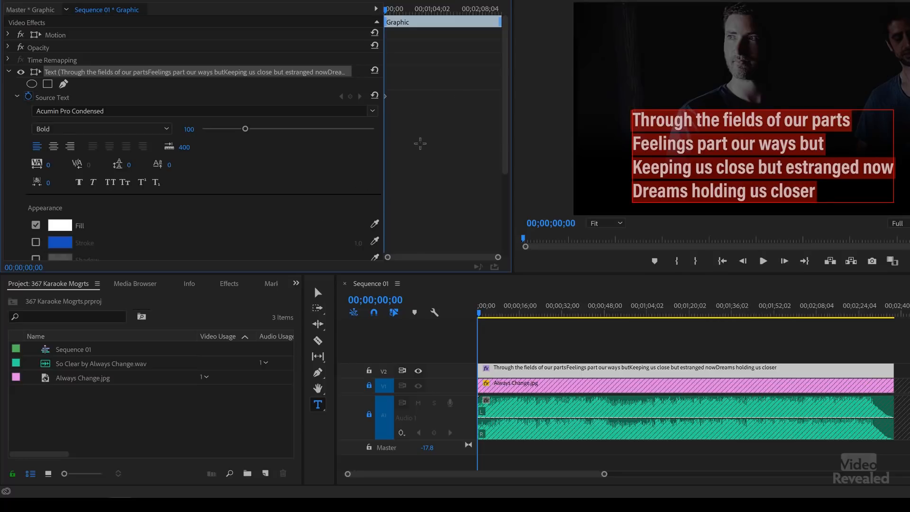
{"action": "mouse_move", "coordinate": [432, 142]}
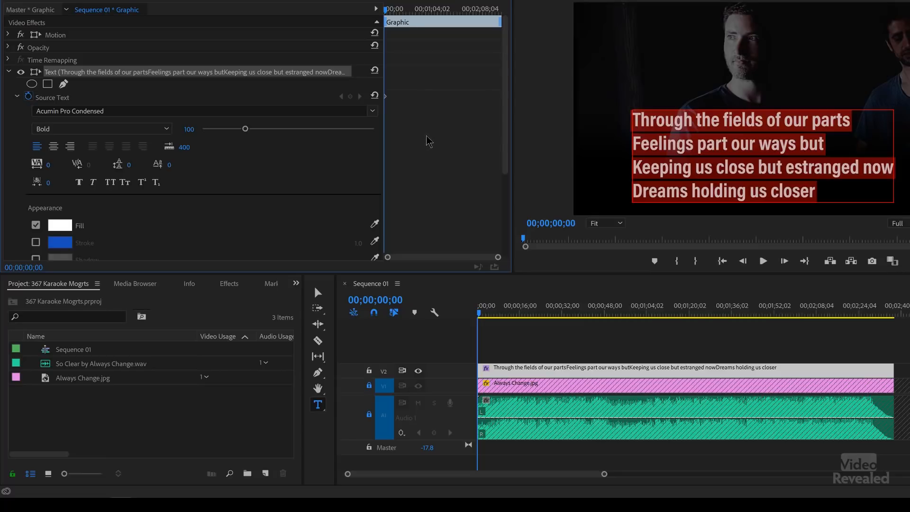
{"action": "left_click", "coordinate": [762, 261]}
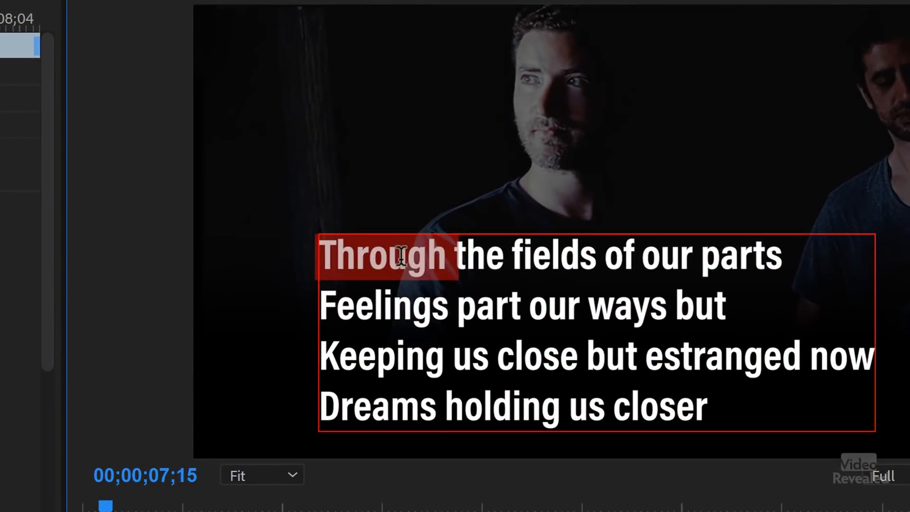
{"action": "left_click", "coordinate": [450, 254]}
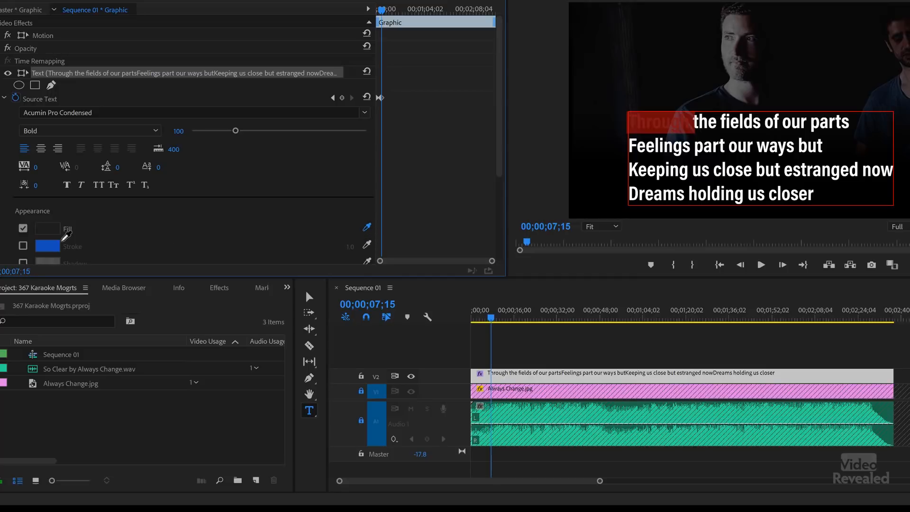
Turn the first line's words 'Through', 'the', 'fields', 'of', 'our', 'parts' blue in time.
{"action": "left_click", "coordinate": [47, 227]}
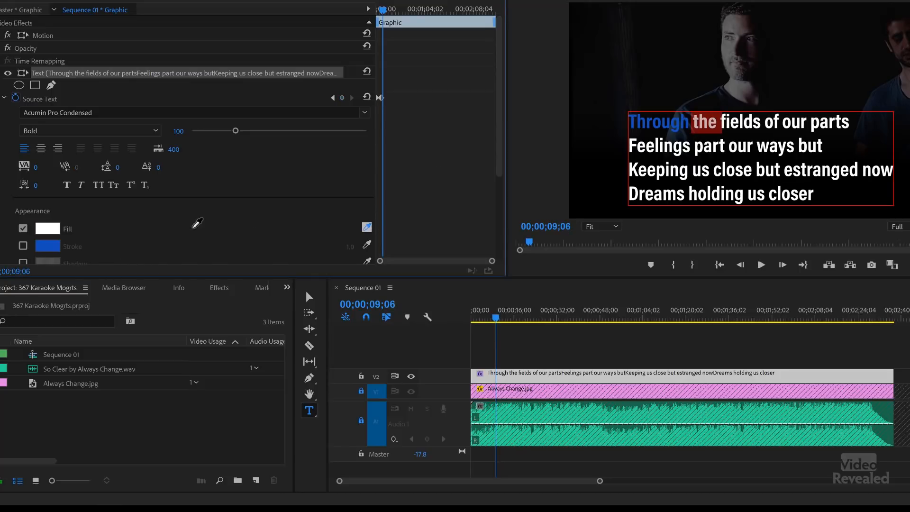
{"action": "left_click", "coordinate": [47, 227]}
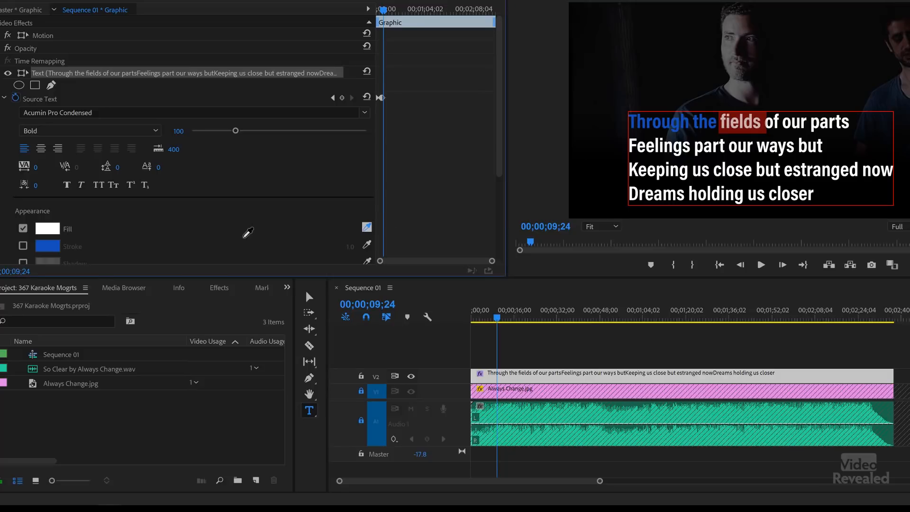
{"action": "left_click", "coordinate": [46, 228]}
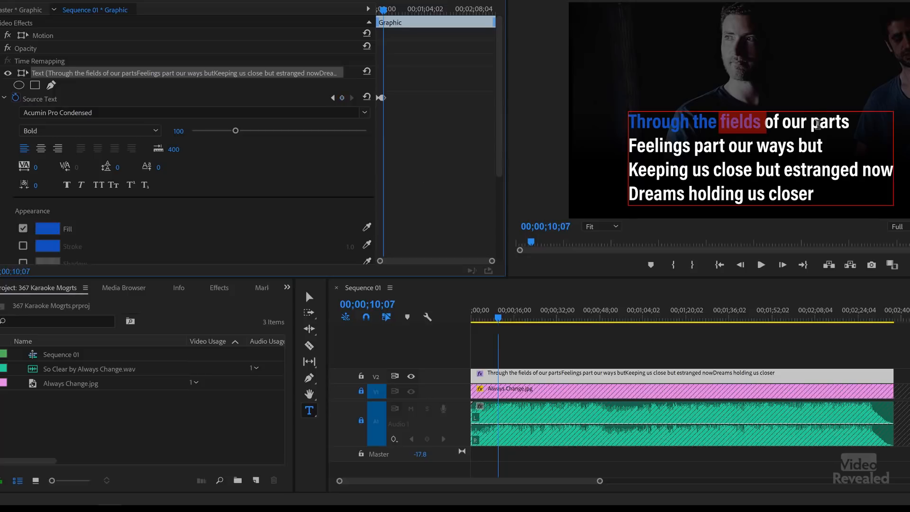
{"action": "left_click", "coordinate": [47, 228]}
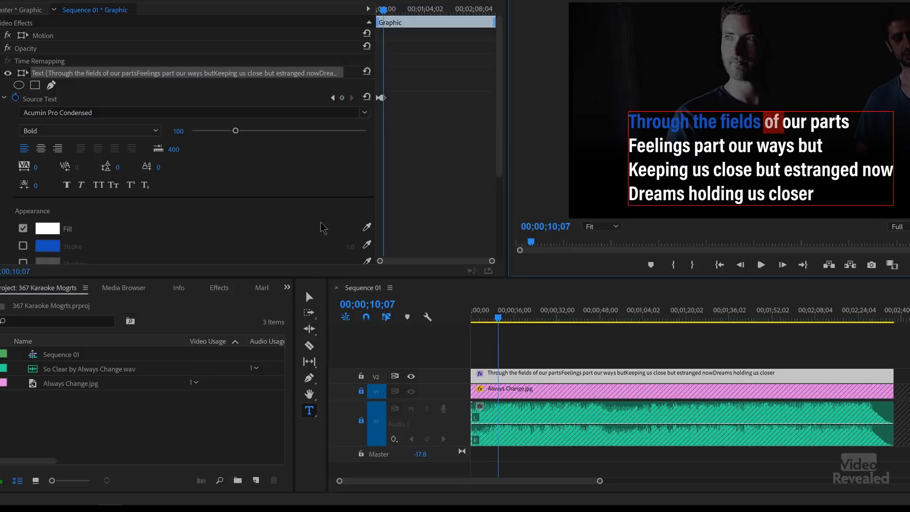
{"action": "left_click", "coordinate": [47, 228]}
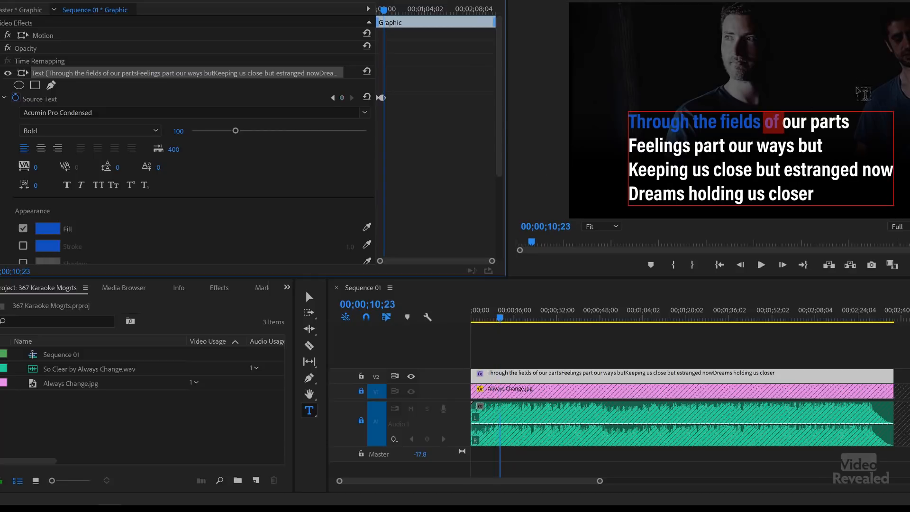
{"action": "left_click", "coordinate": [48, 228]}
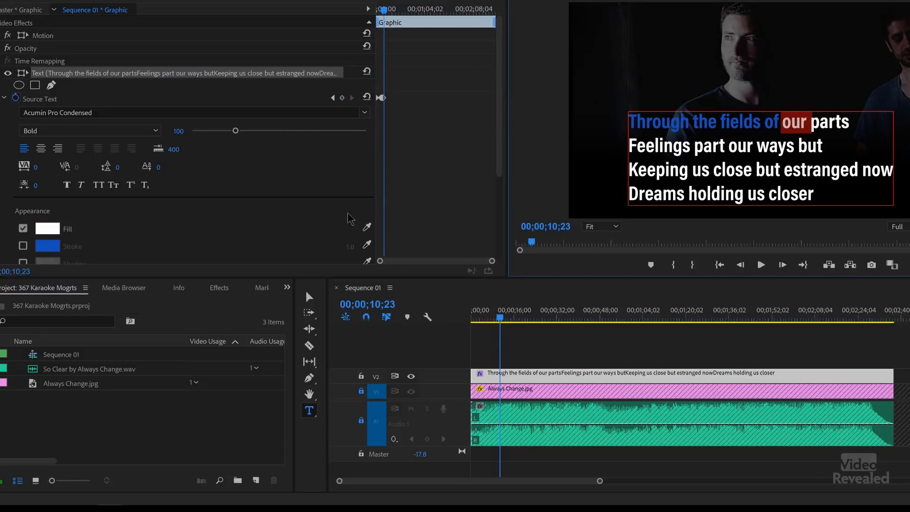
{"action": "left_click", "coordinate": [47, 228]}
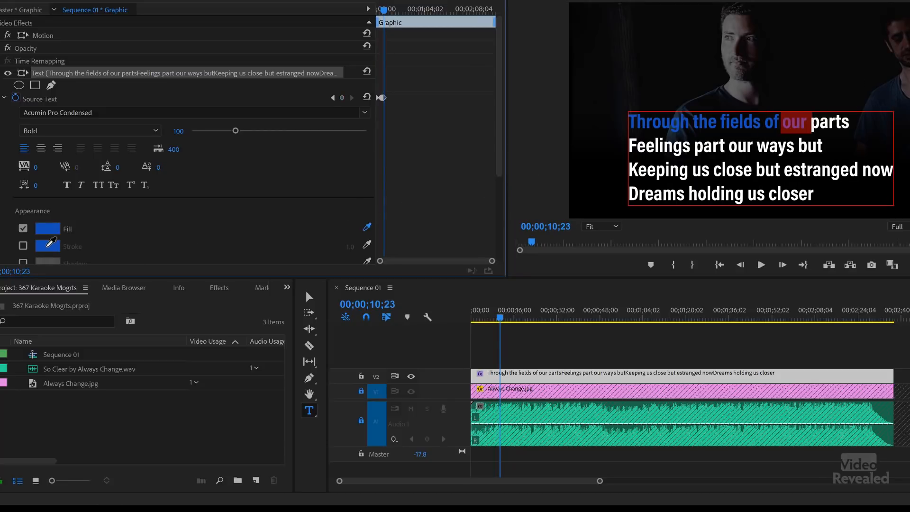
{"action": "left_click", "coordinate": [761, 265]}
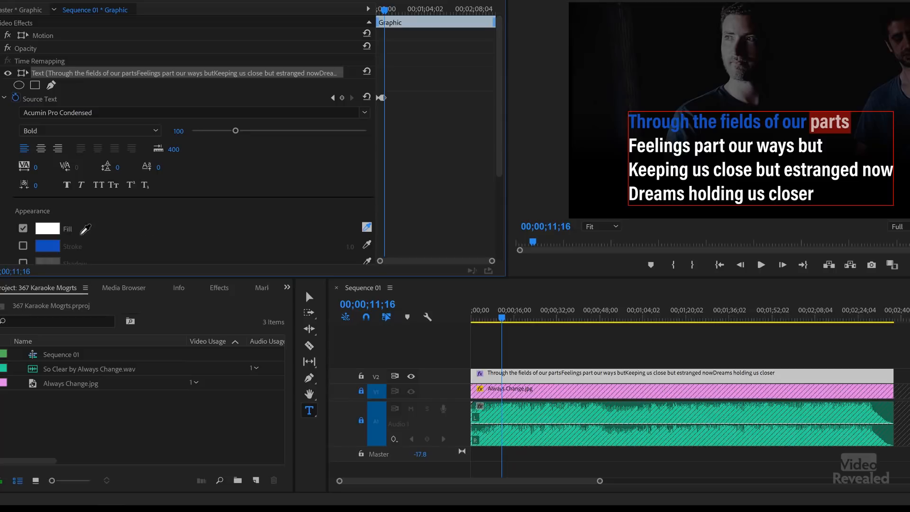
{"action": "left_click", "coordinate": [47, 228]}
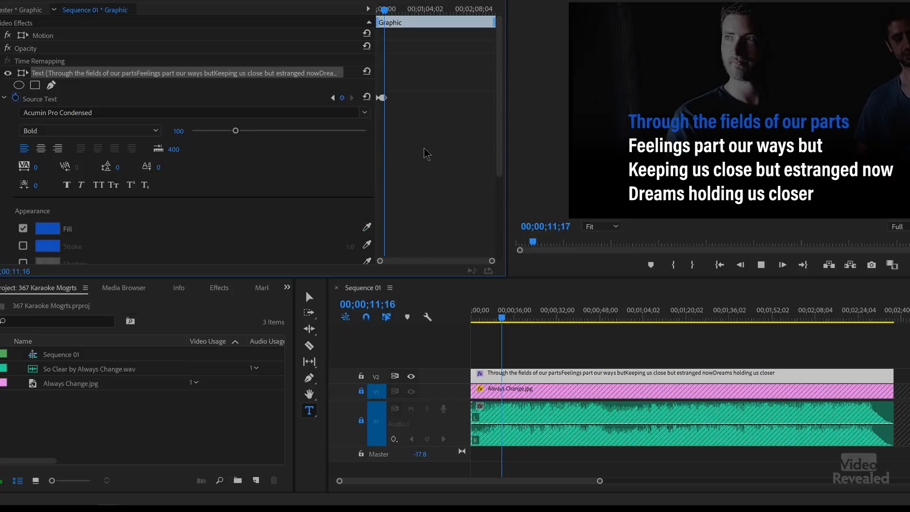
Preview the highlights, then colour line two's words like 'our' and 'ways' blue.
{"action": "left_click", "coordinate": [761, 265]}
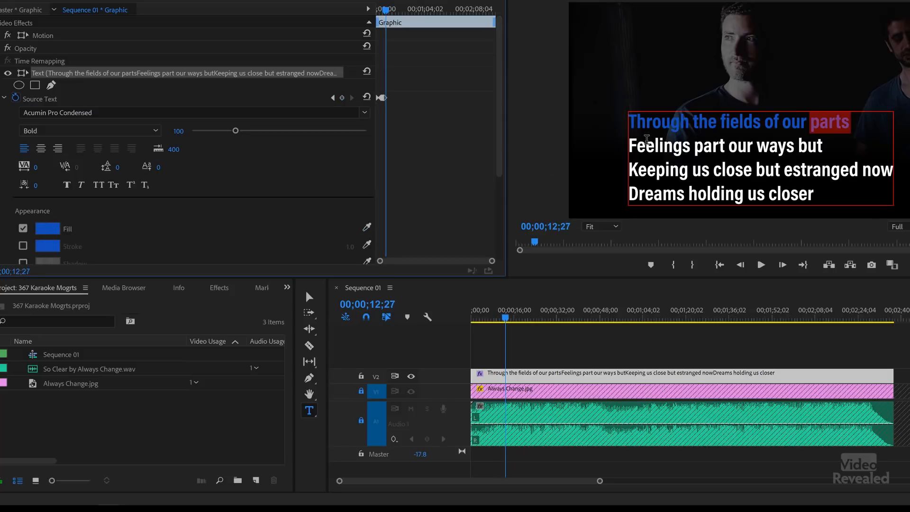
{"action": "left_click", "coordinate": [47, 228]}
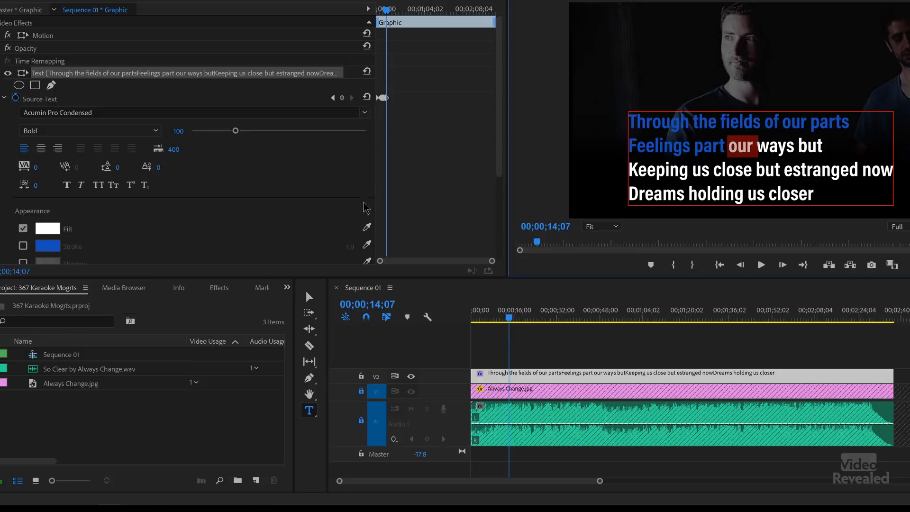
{"action": "left_click", "coordinate": [47, 228]}
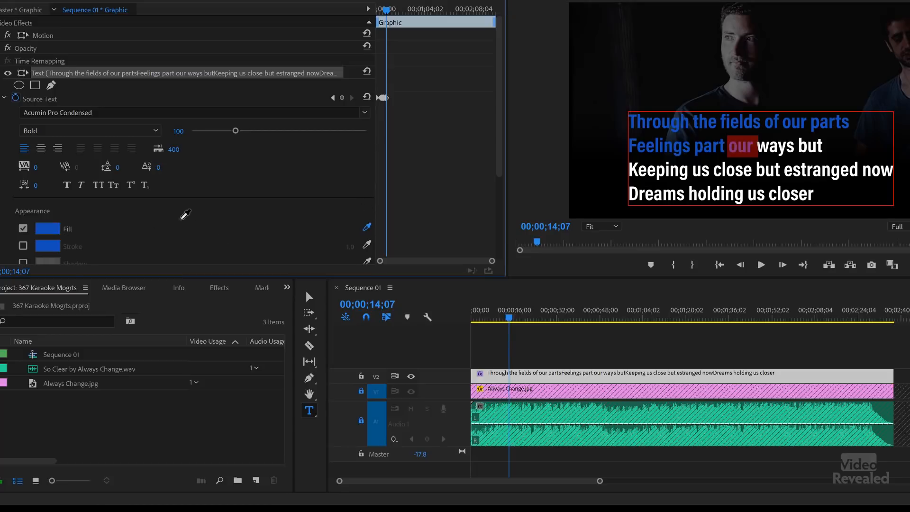
{"action": "mouse_move", "coordinate": [499, 134]}
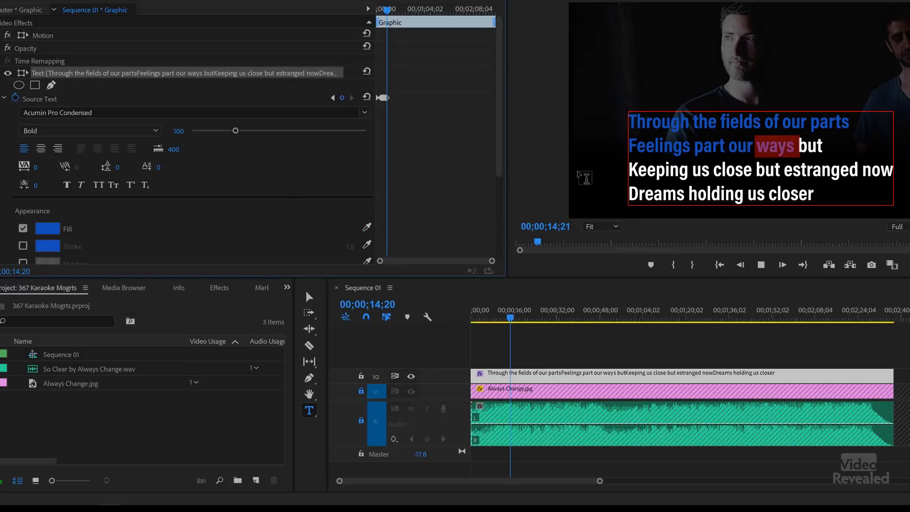
{"action": "left_click", "coordinate": [762, 265]}
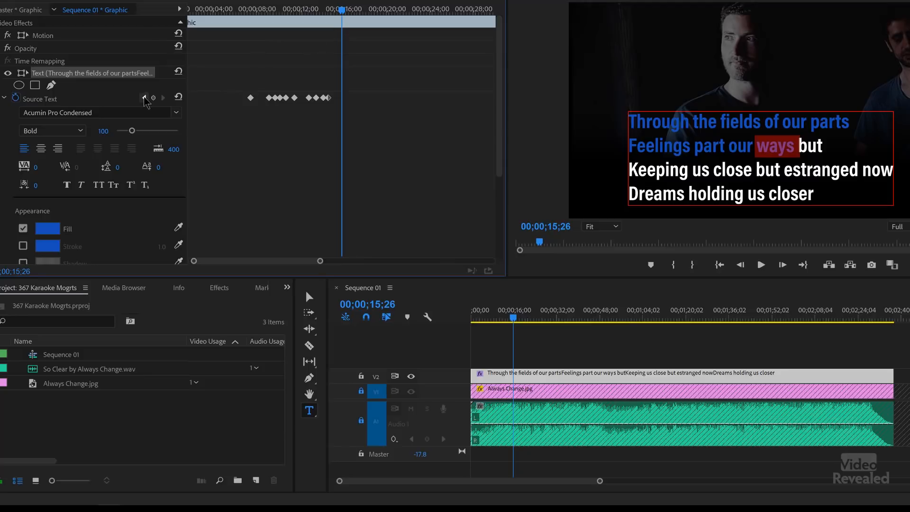
{"action": "left_click", "coordinate": [144, 98]}
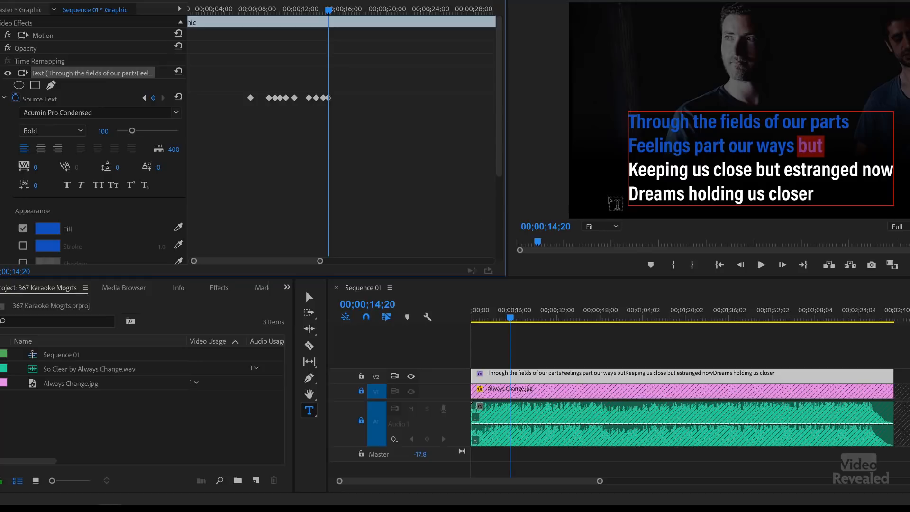
{"action": "mouse_move", "coordinate": [387, 196]}
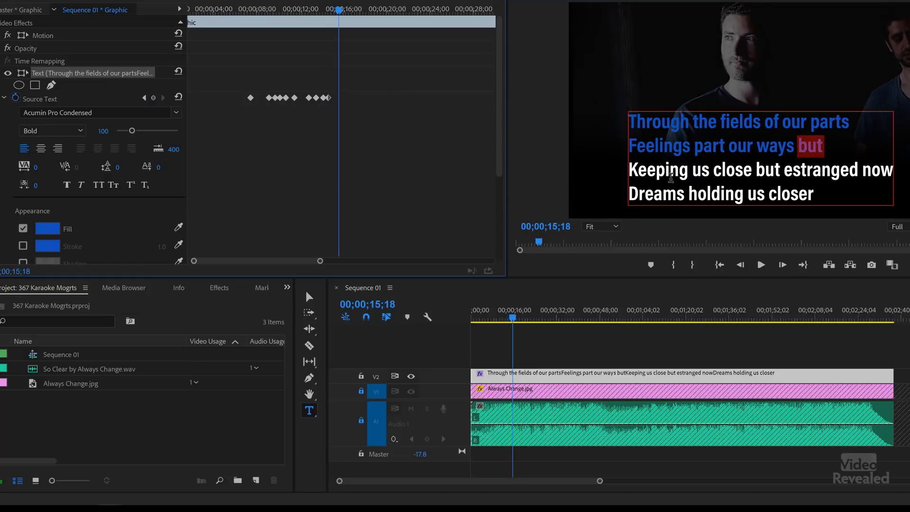
Colour the remaining words 'us', 'estranged', 'holding' and 'closer' blue at their sung times.
{"action": "left_click", "coordinate": [47, 228]}
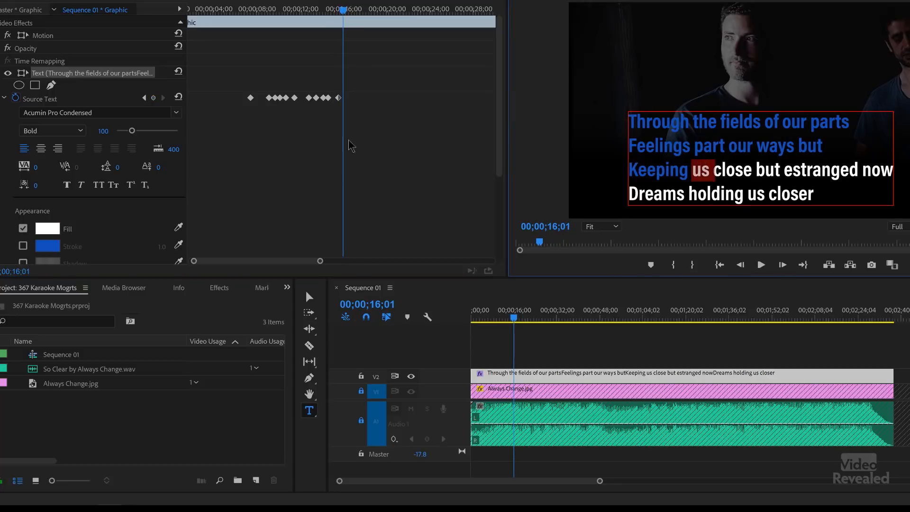
{"action": "left_click", "coordinate": [47, 228]}
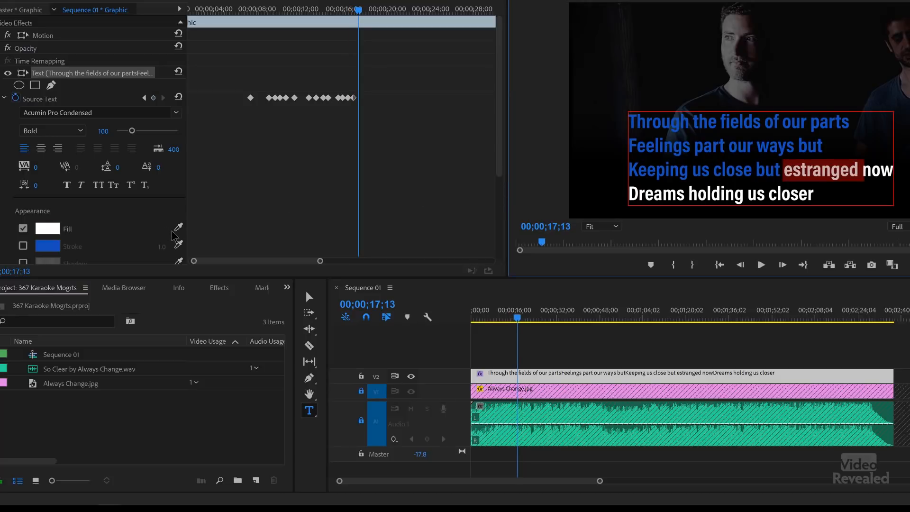
{"action": "left_click", "coordinate": [47, 227]}
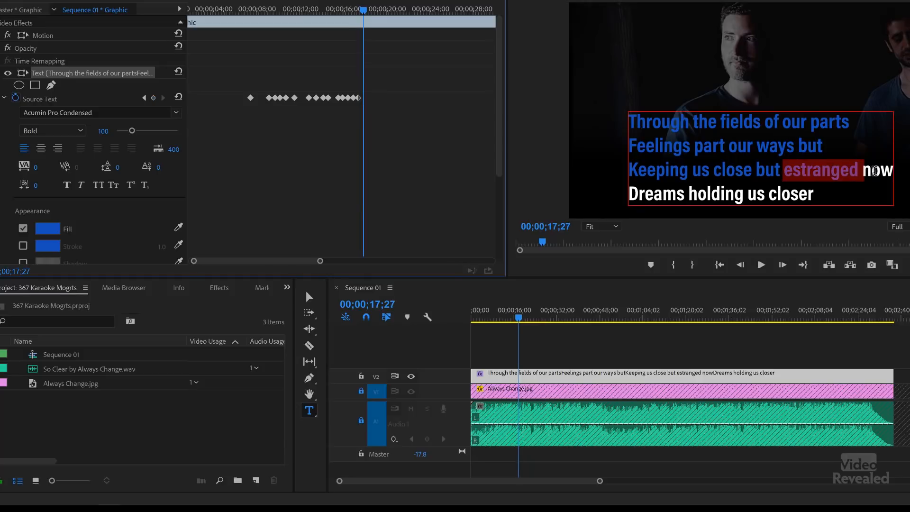
{"action": "left_click", "coordinate": [47, 228]}
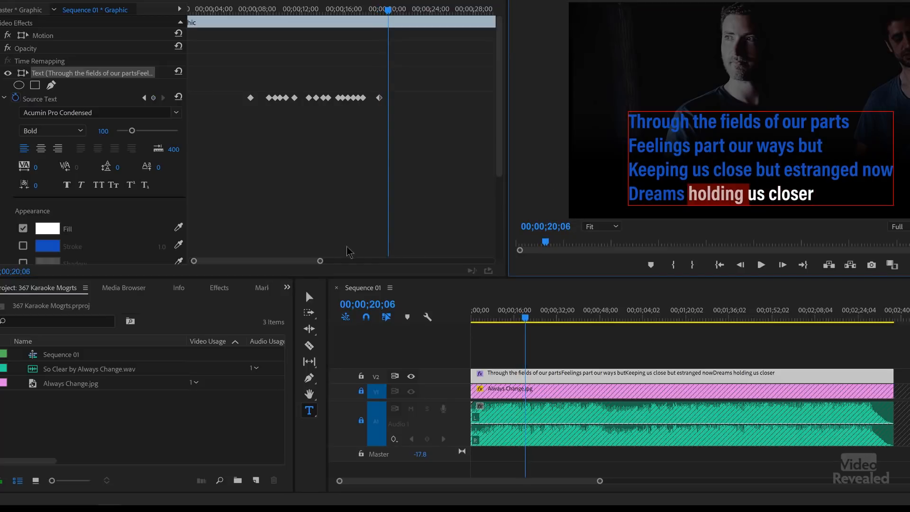
{"action": "left_click", "coordinate": [46, 228]}
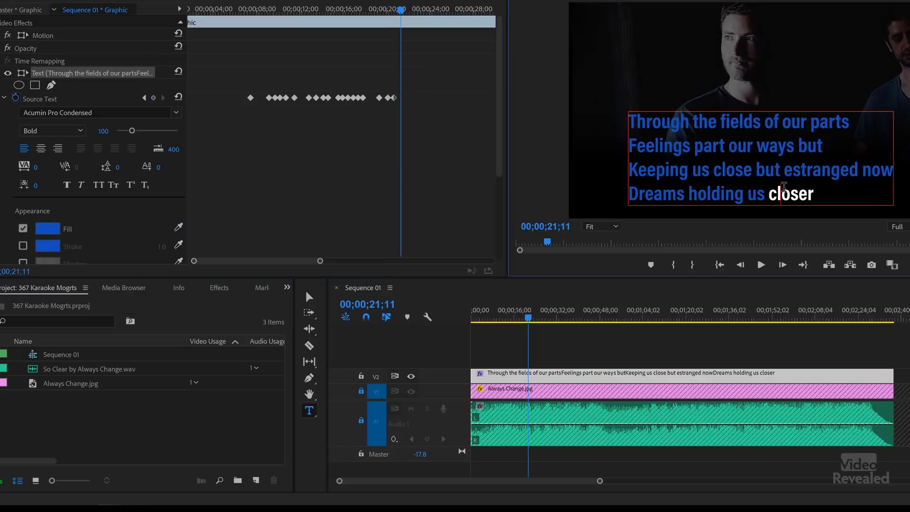
{"action": "left_click", "coordinate": [47, 228]}
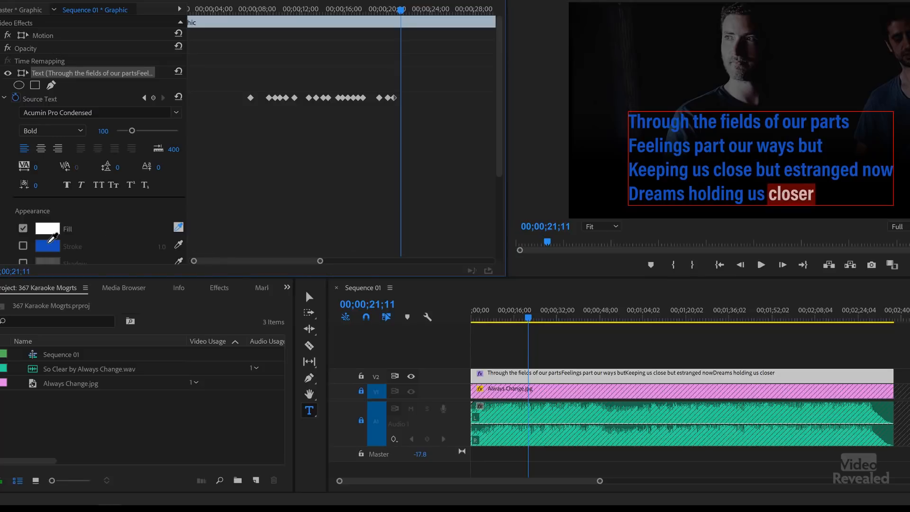
{"action": "left_click", "coordinate": [47, 228]}
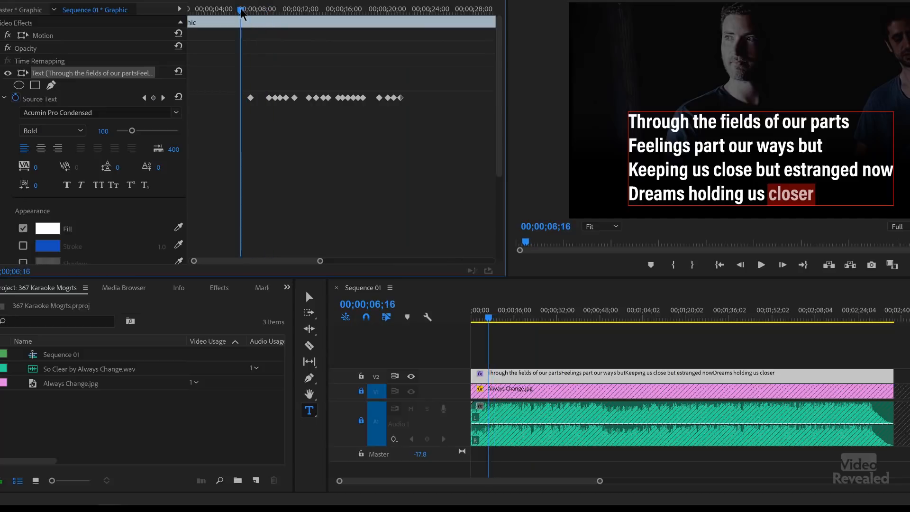
Return the playhead to the graphic's start to replay the verse timing.
{"action": "left_click", "coordinate": [761, 264]}
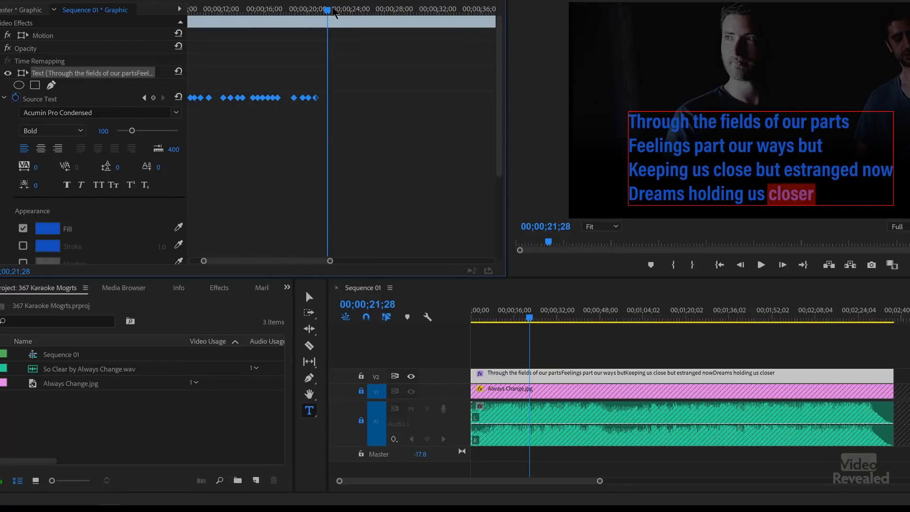
Select all the second verse text and set its fill to white FFFFFF.
{"action": "left_click", "coordinate": [355, 11]}
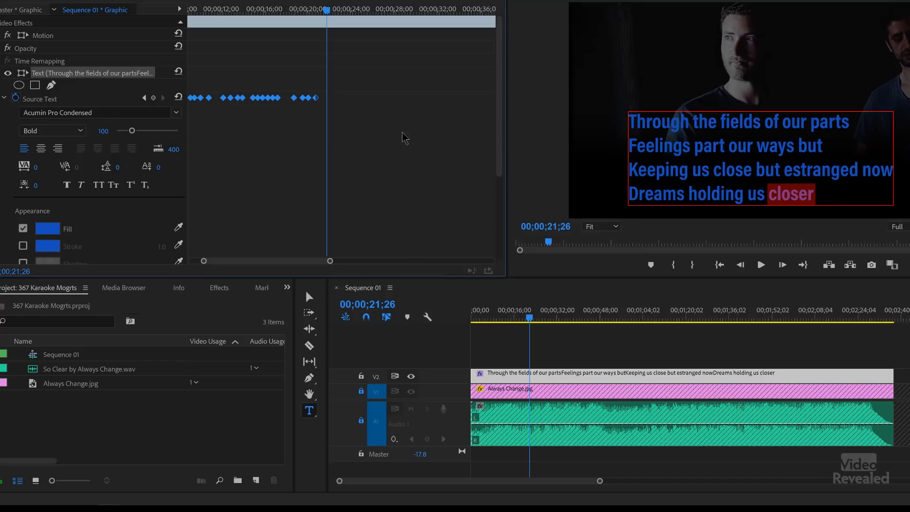
{"action": "left_click", "coordinate": [662, 145]}
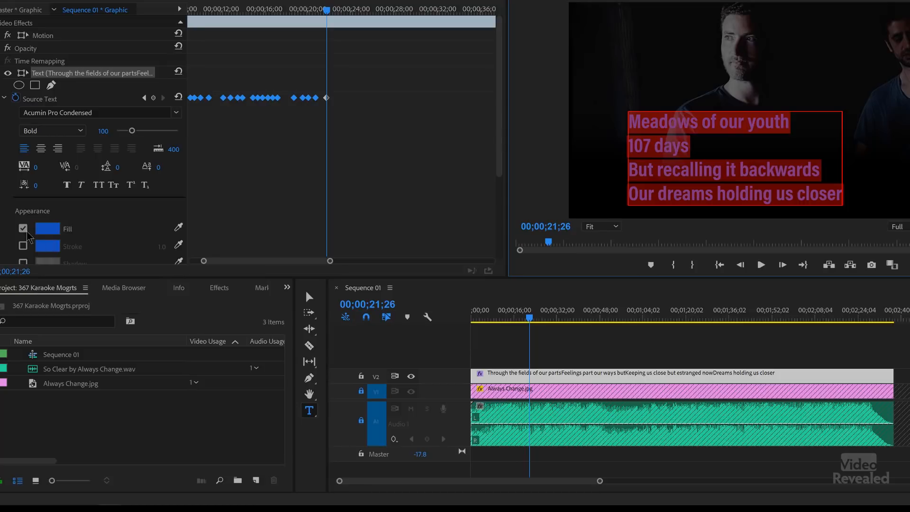
{"action": "mouse_move", "coordinate": [171, 233]}
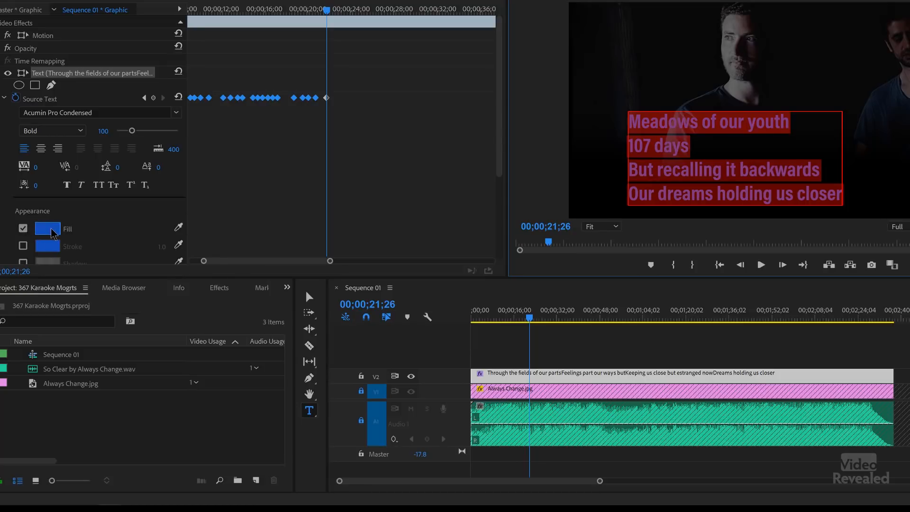
{"action": "left_click", "coordinate": [48, 228]}
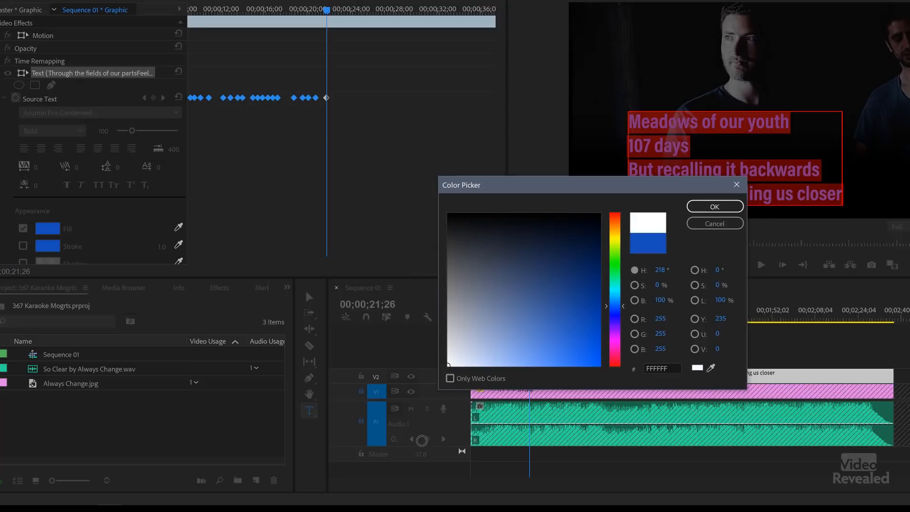
{"action": "left_click", "coordinate": [714, 207]}
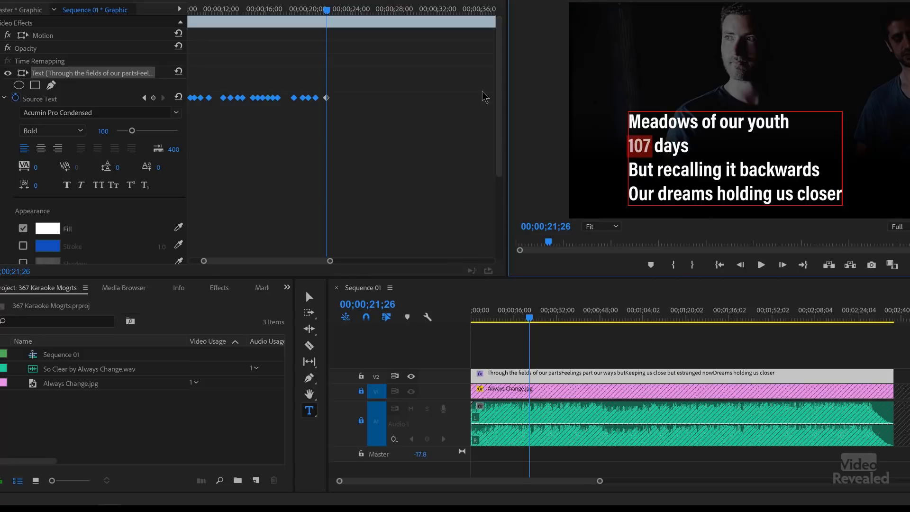
Replace '107' with 'A hundred and' and start typing 'seven' before 'days'.
{"action": "type", "text": "A hundred and"}
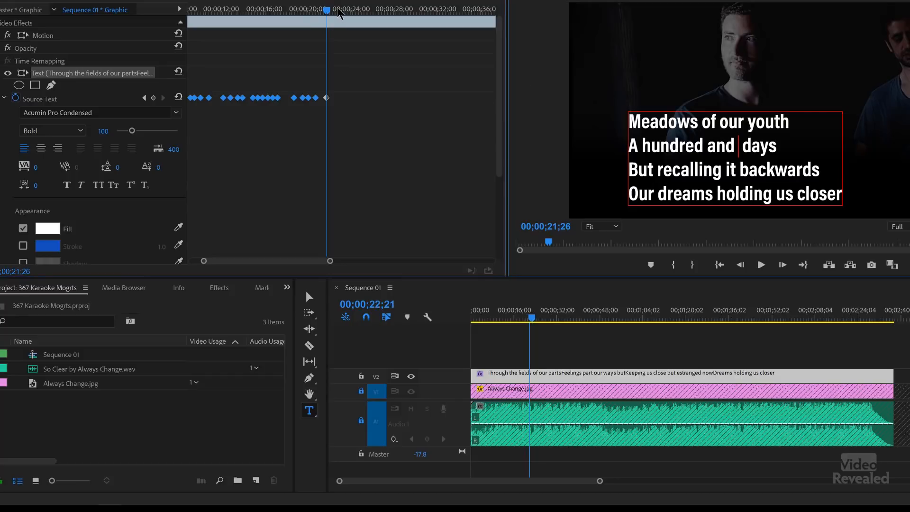
{"action": "left_click", "coordinate": [761, 265]}
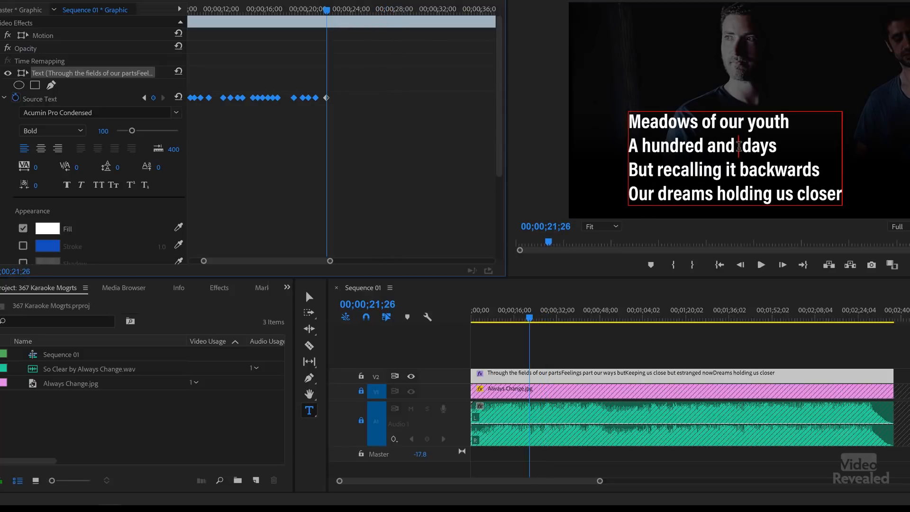
{"action": "type", "text": "s"}
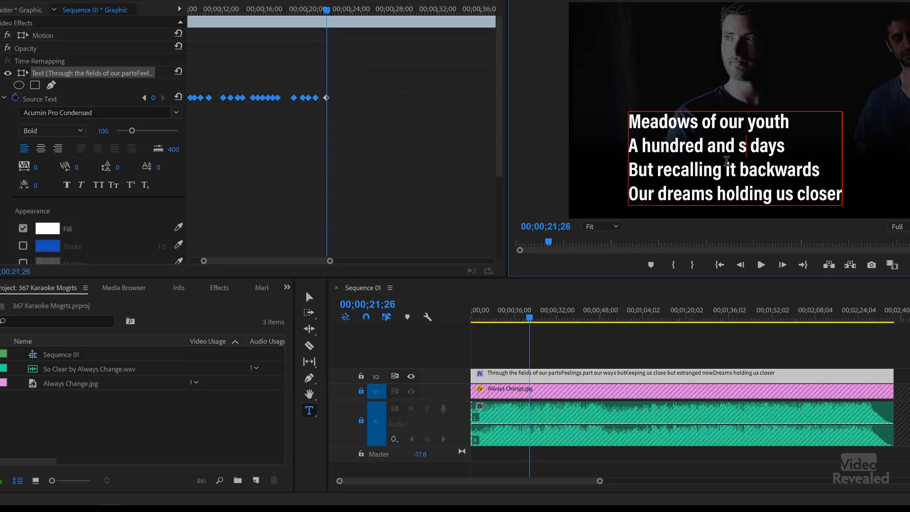
{"action": "type", "text": "ev"}
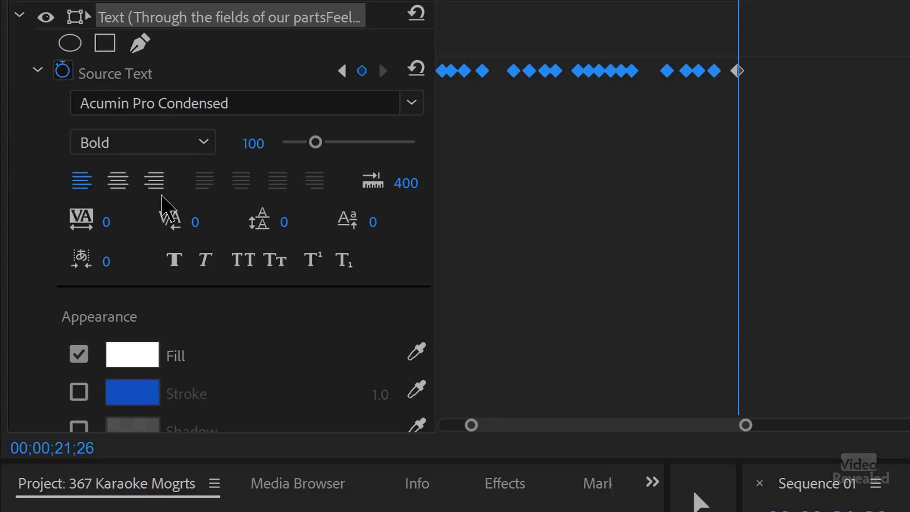
{"action": "mouse_move", "coordinate": [306, 206]}
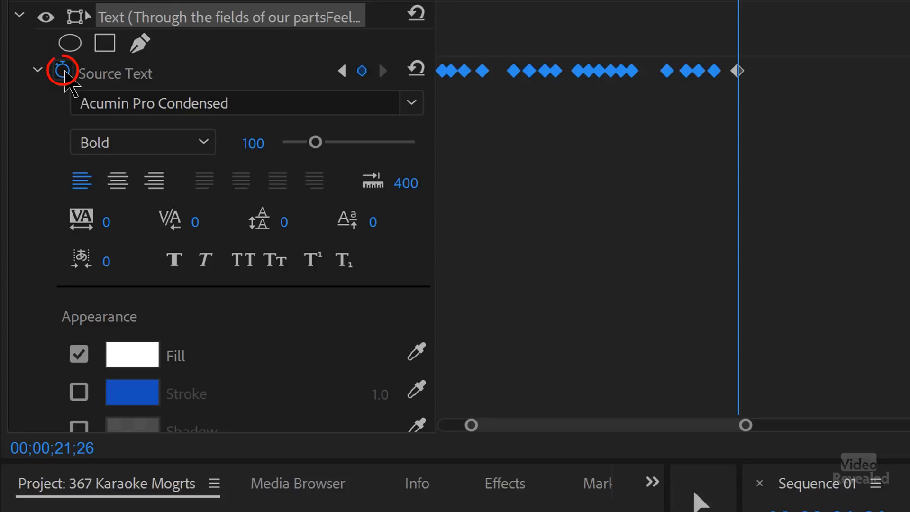
{"action": "mouse_move", "coordinate": [60, 70]}
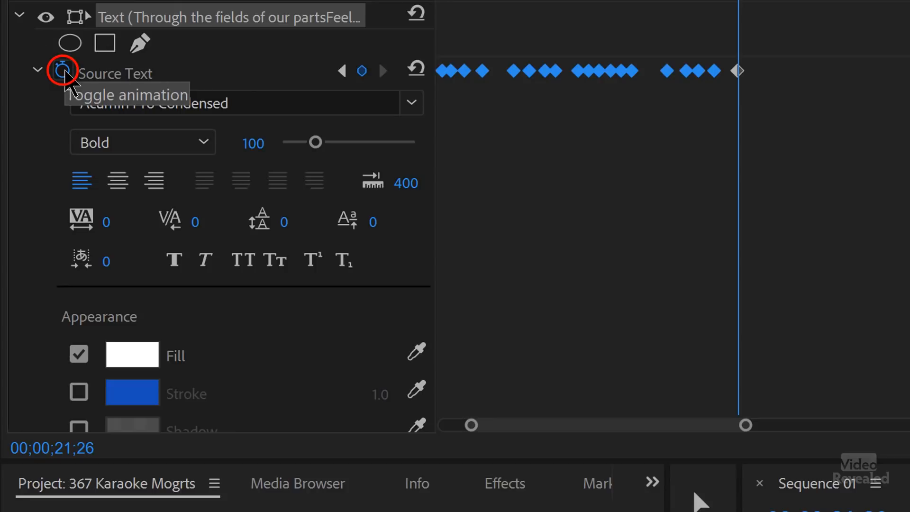
{"action": "mouse_move", "coordinate": [283, 436]}
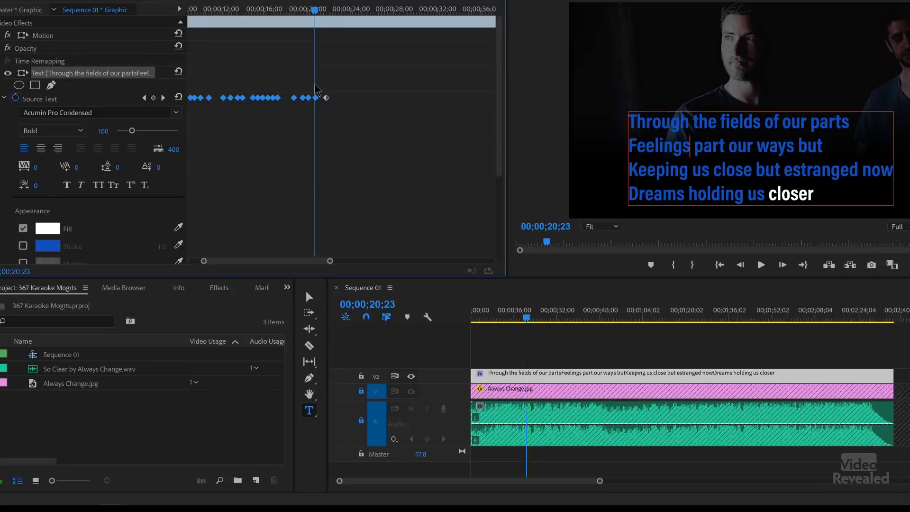
{"action": "mouse_move", "coordinate": [338, 155]}
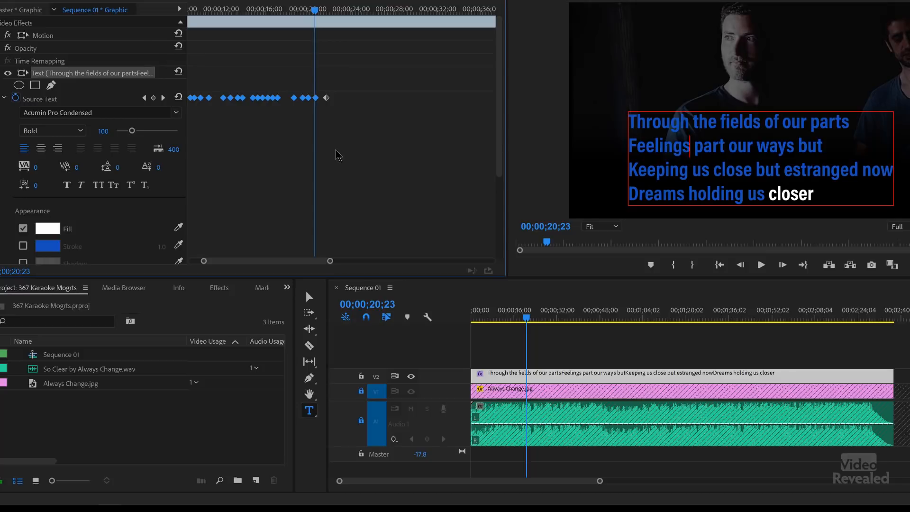
Colour 'Meadows', 'of' and following words through 'A' blue at their sung times.
{"action": "left_click", "coordinate": [761, 265]}
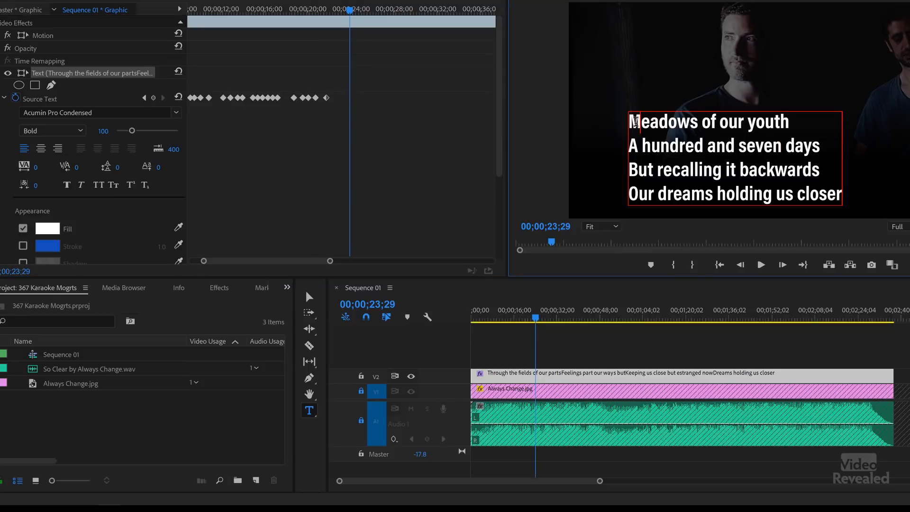
{"action": "double_click", "coordinate": [665, 121]}
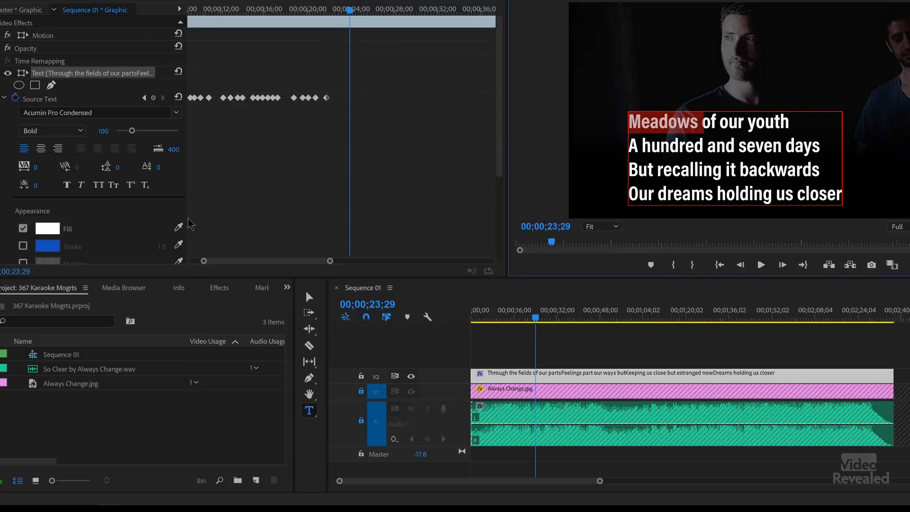
{"action": "left_click", "coordinate": [46, 228]}
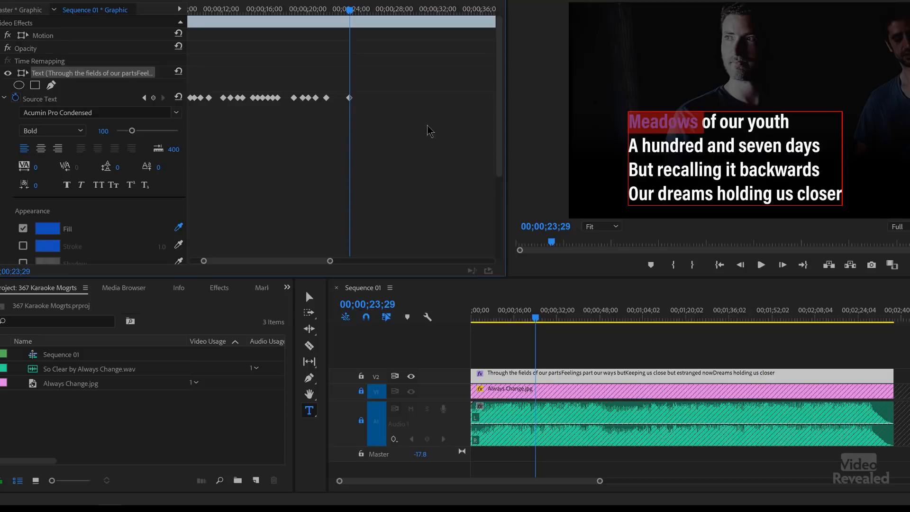
{"action": "left_click", "coordinate": [761, 264]}
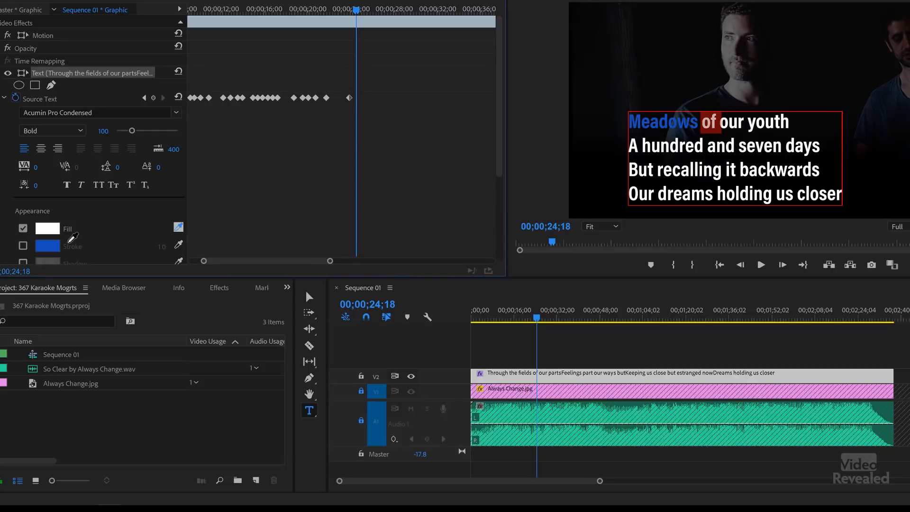
{"action": "left_click", "coordinate": [47, 228]}
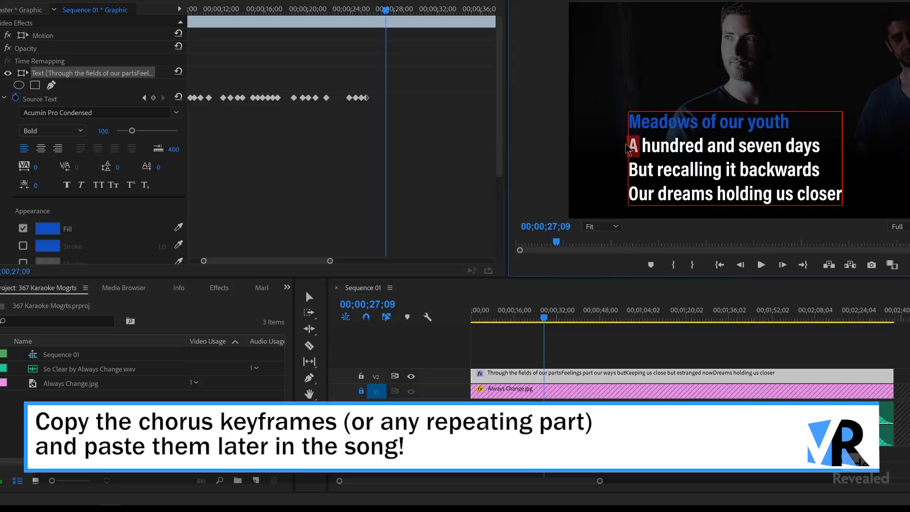
{"action": "left_click", "coordinate": [47, 229]}
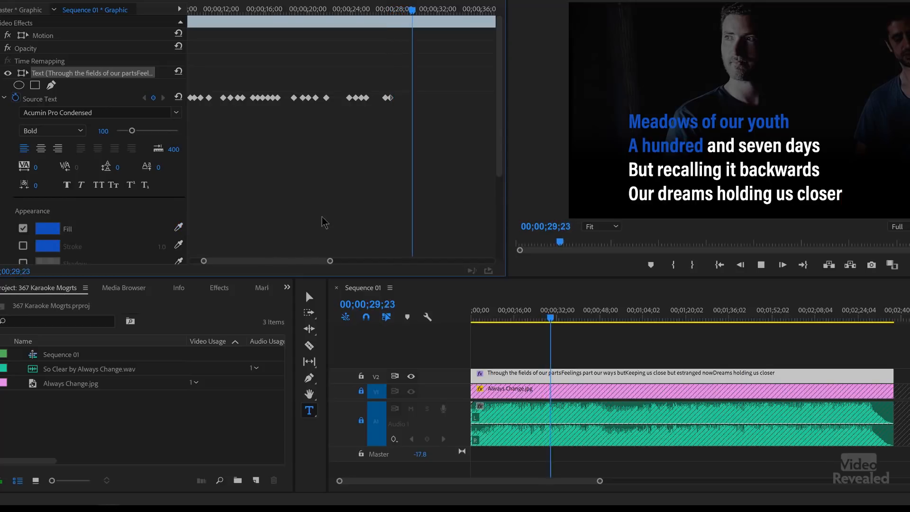
Replay the song, nudge the second verse keyframes earlier, and scrub back to check.
{"action": "left_click", "coordinate": [504, 323]}
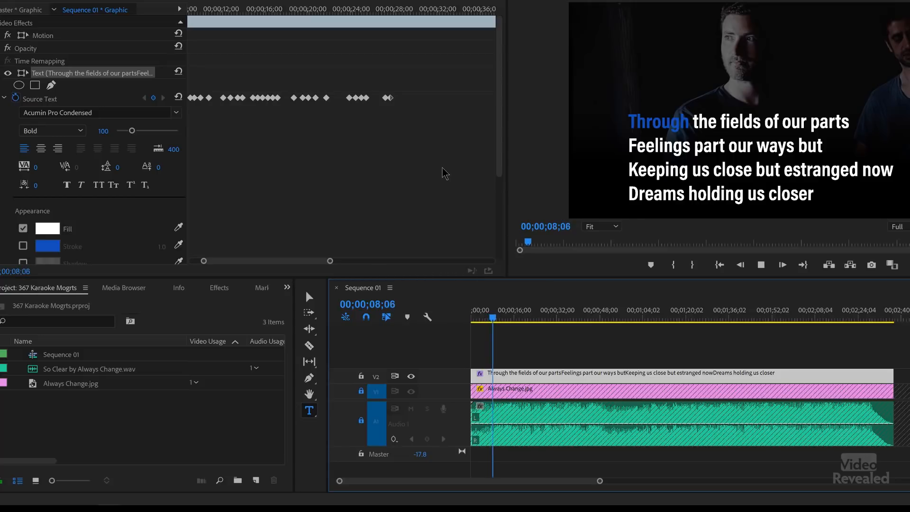
{"action": "left_click", "coordinate": [498, 310]}
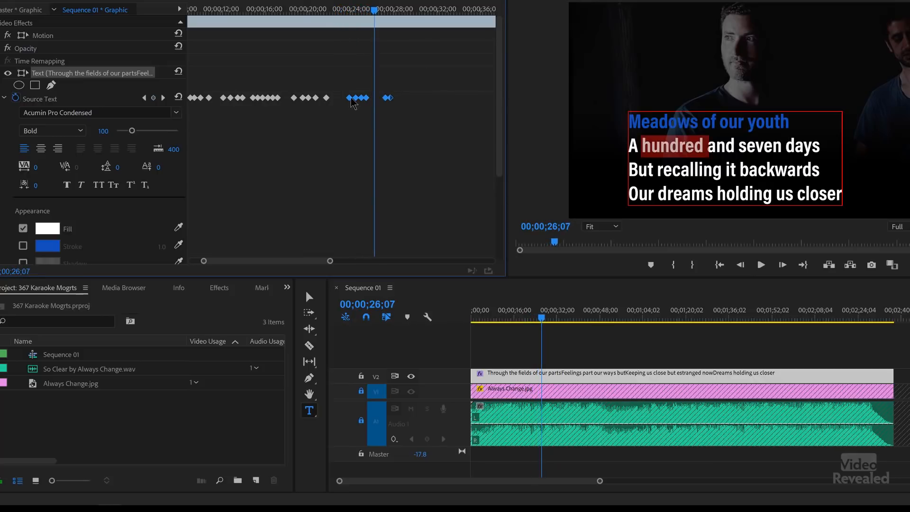
{"action": "left_click", "coordinate": [340, 9]}
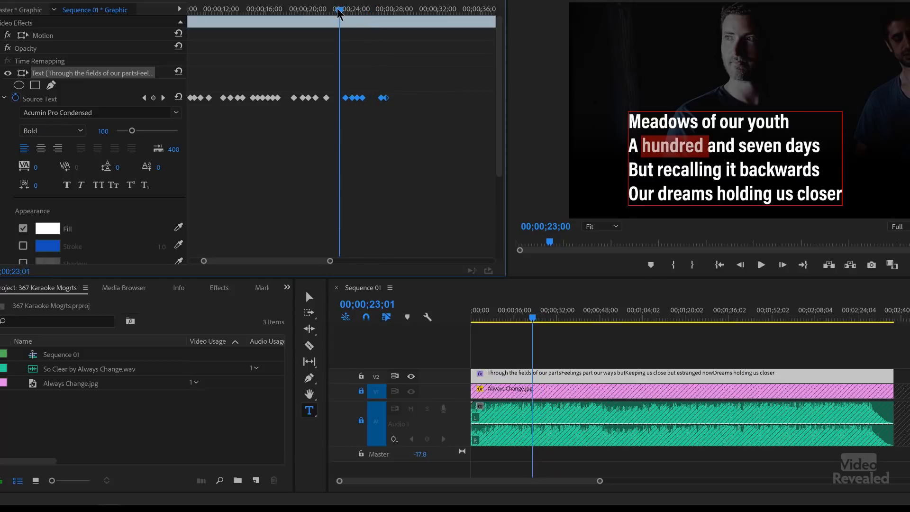